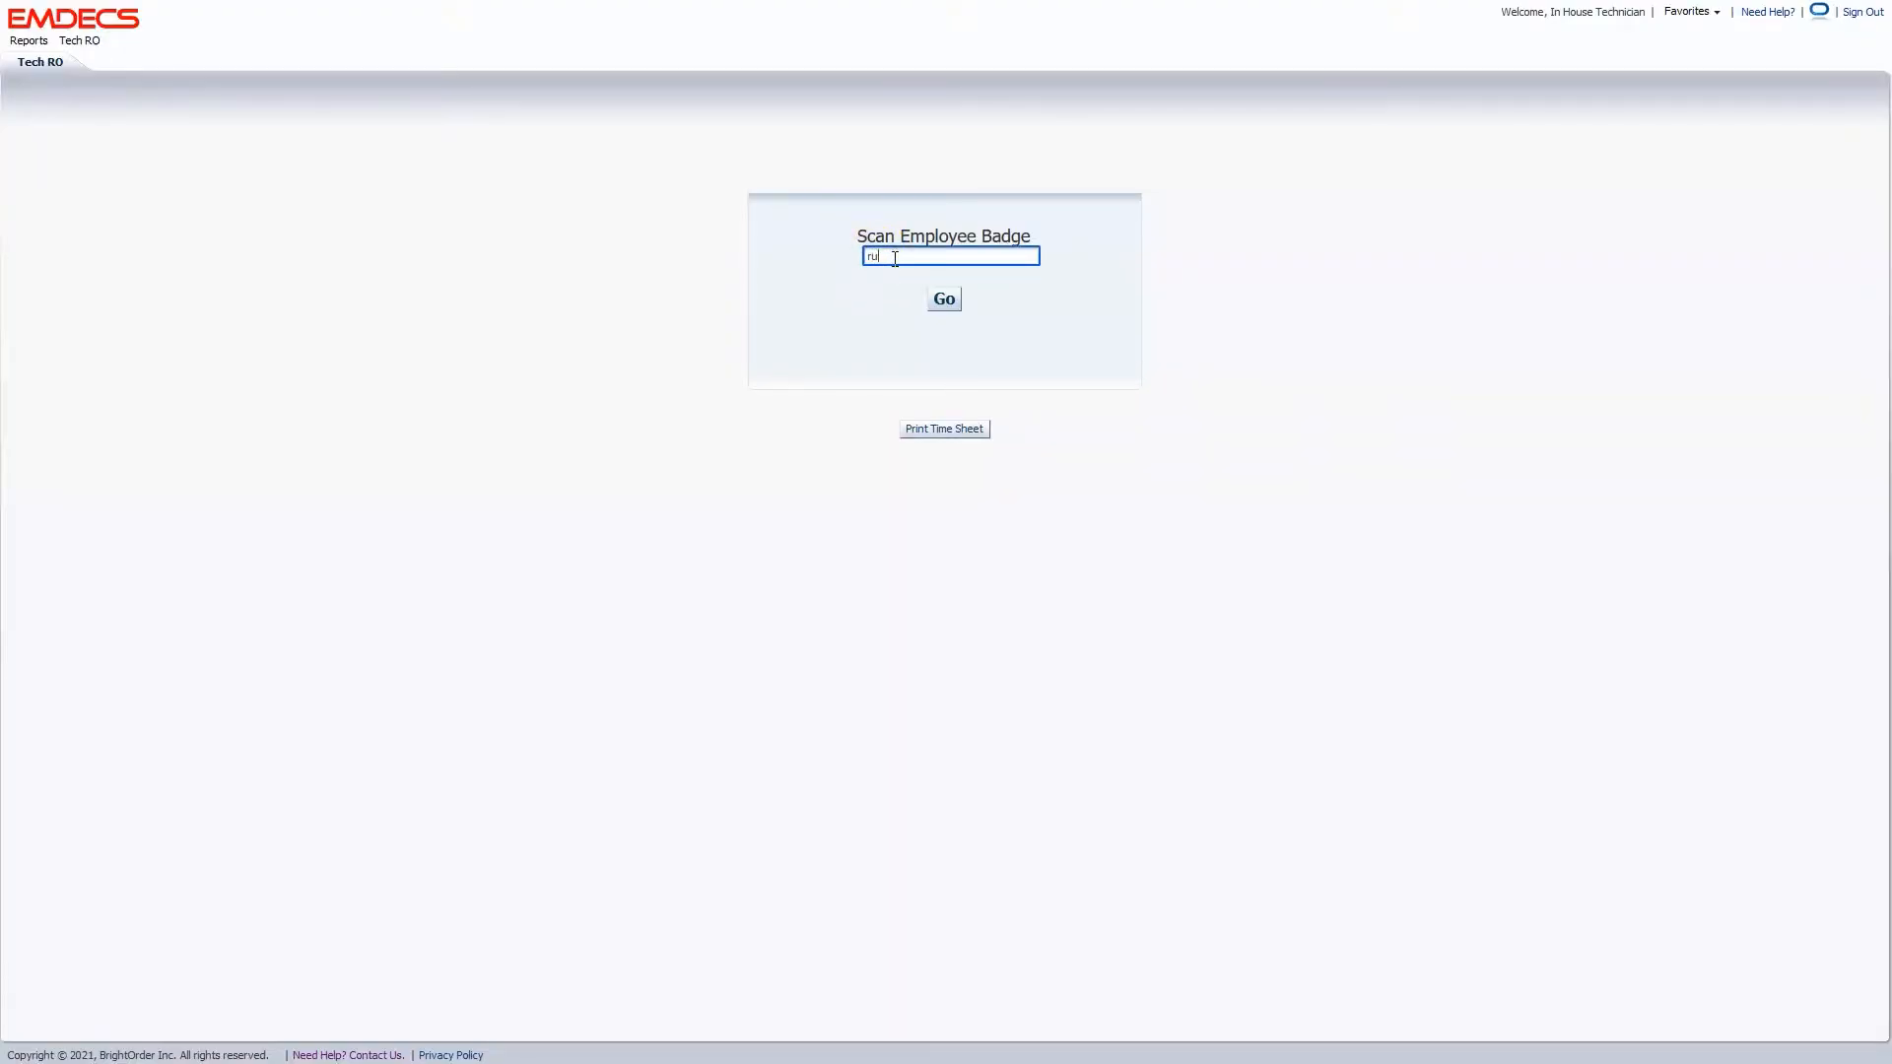
Submit the scanned employee badge and pick unit 004859 from the assigned work list.
{"action": "left_click", "coordinate": [944, 297]}
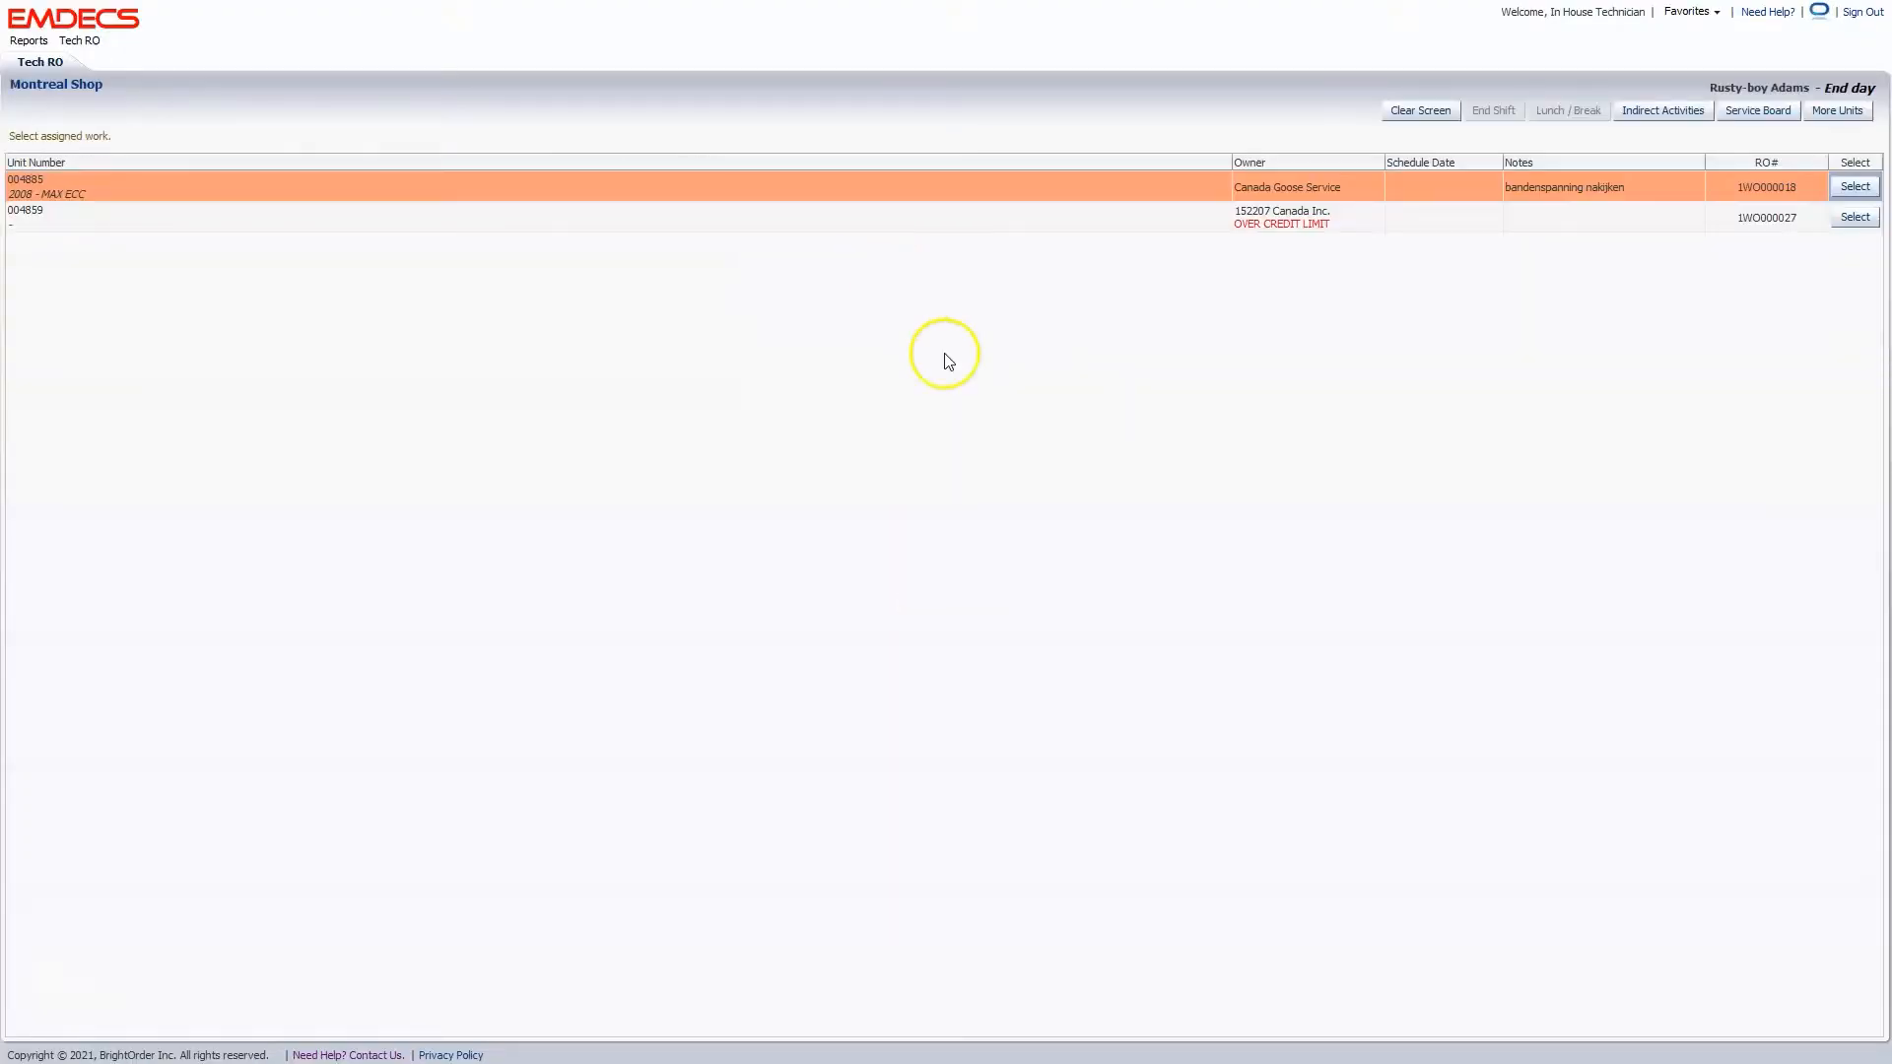
{"action": "mouse_move", "coordinate": [1355, 372]}
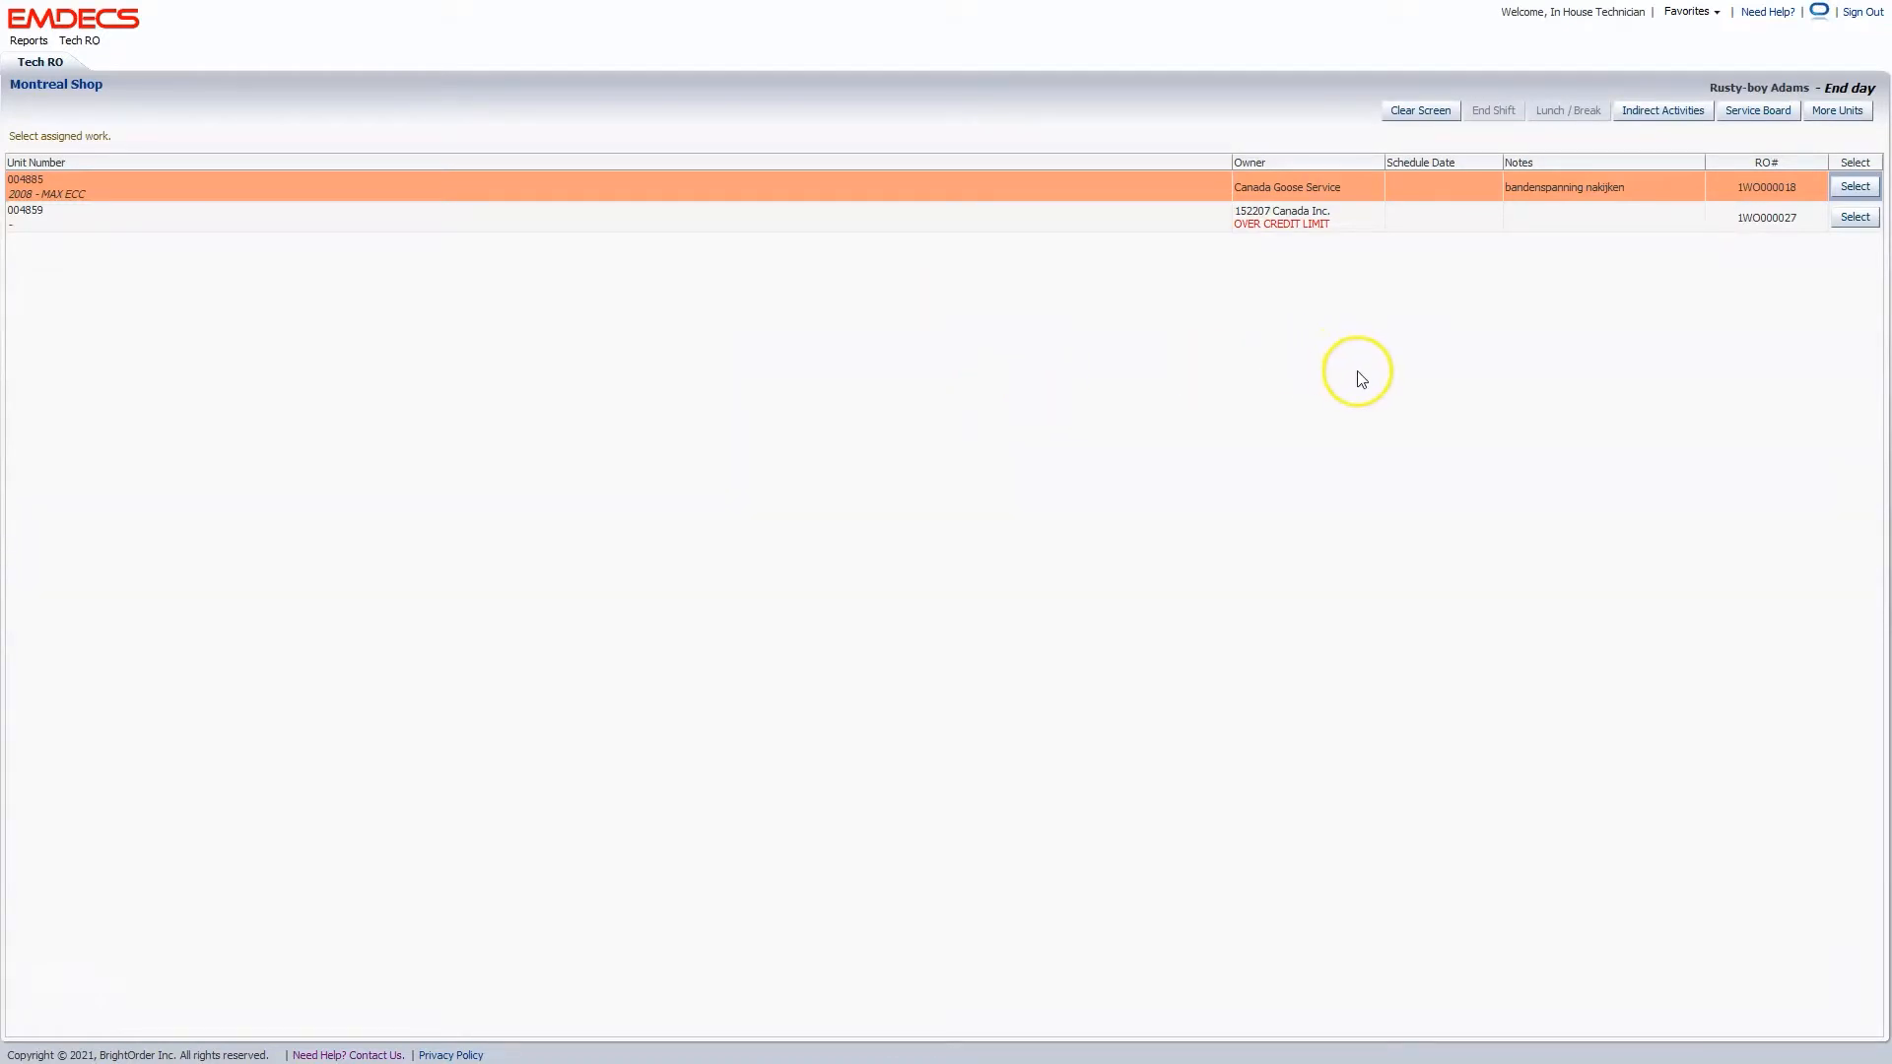
{"action": "left_click", "coordinate": [1854, 219]}
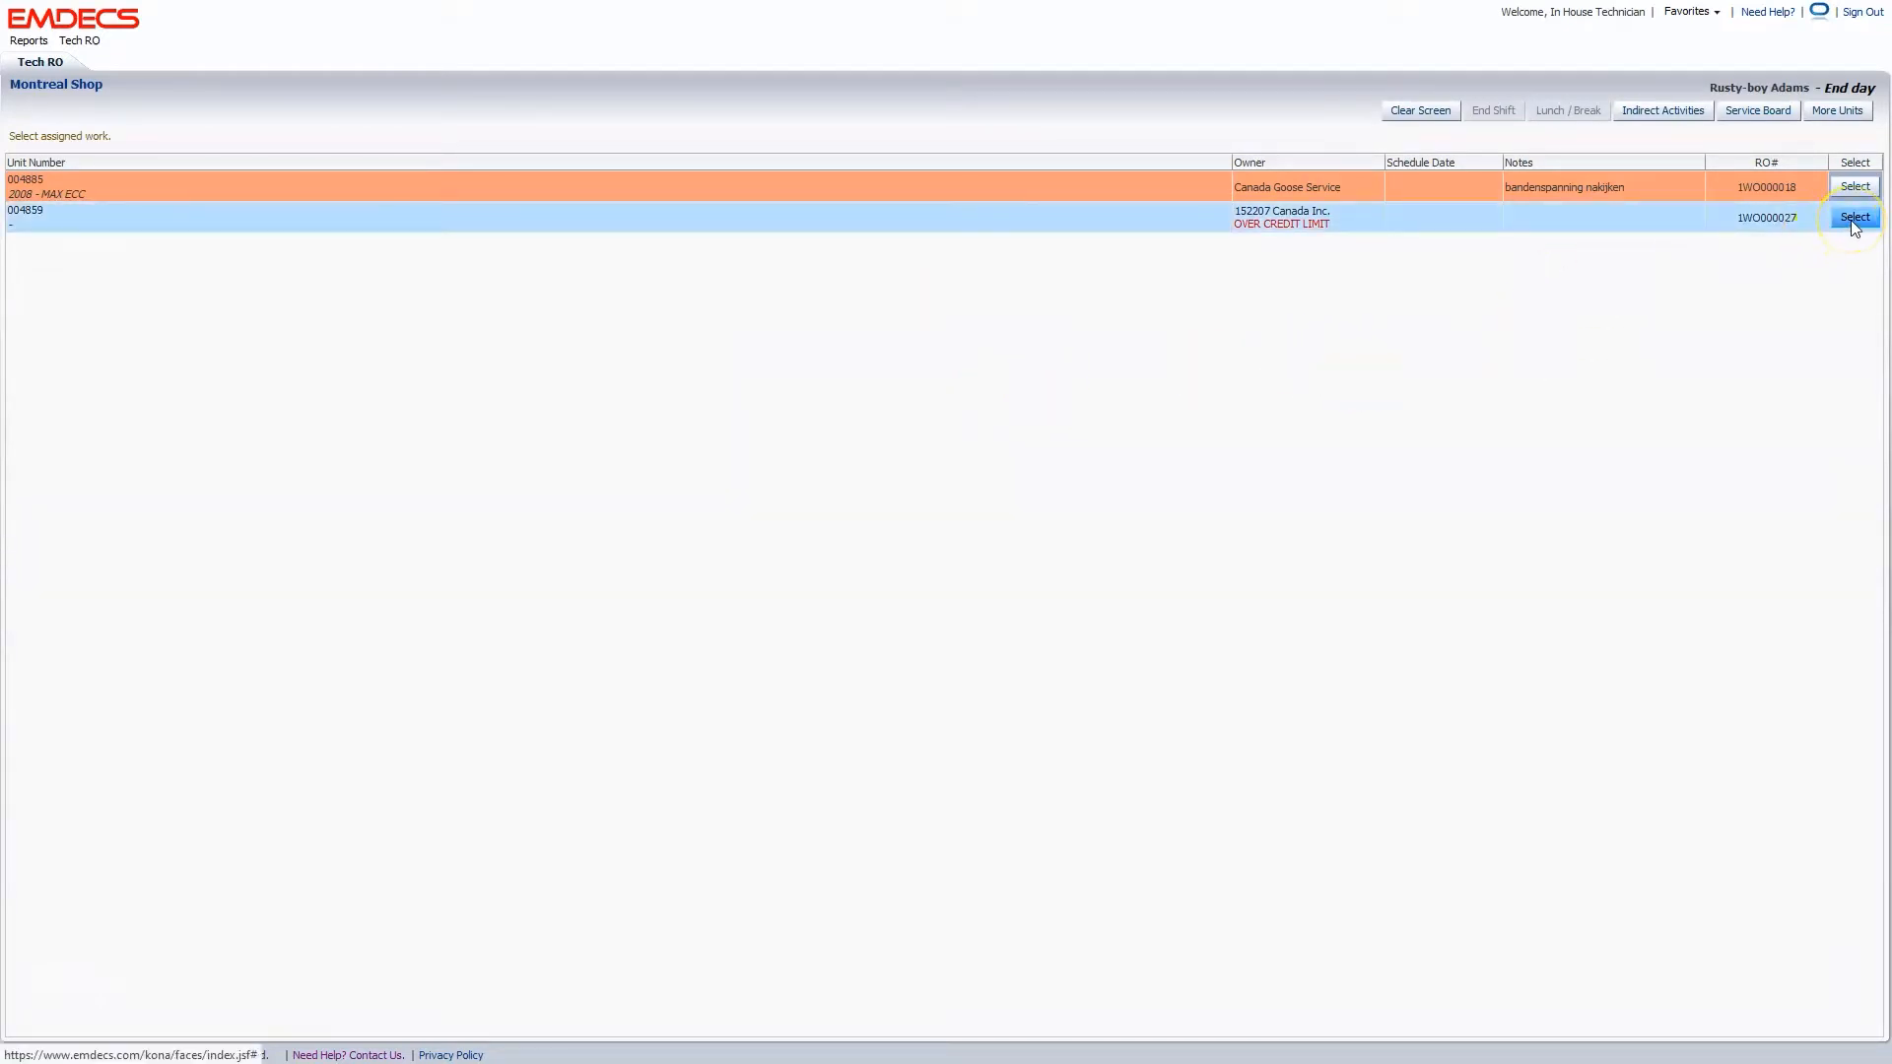
Open unit 004859's repair order, review its Labor lines, and return to the Toronto Shop work list.
{"action": "left_click", "coordinate": [1852, 217]}
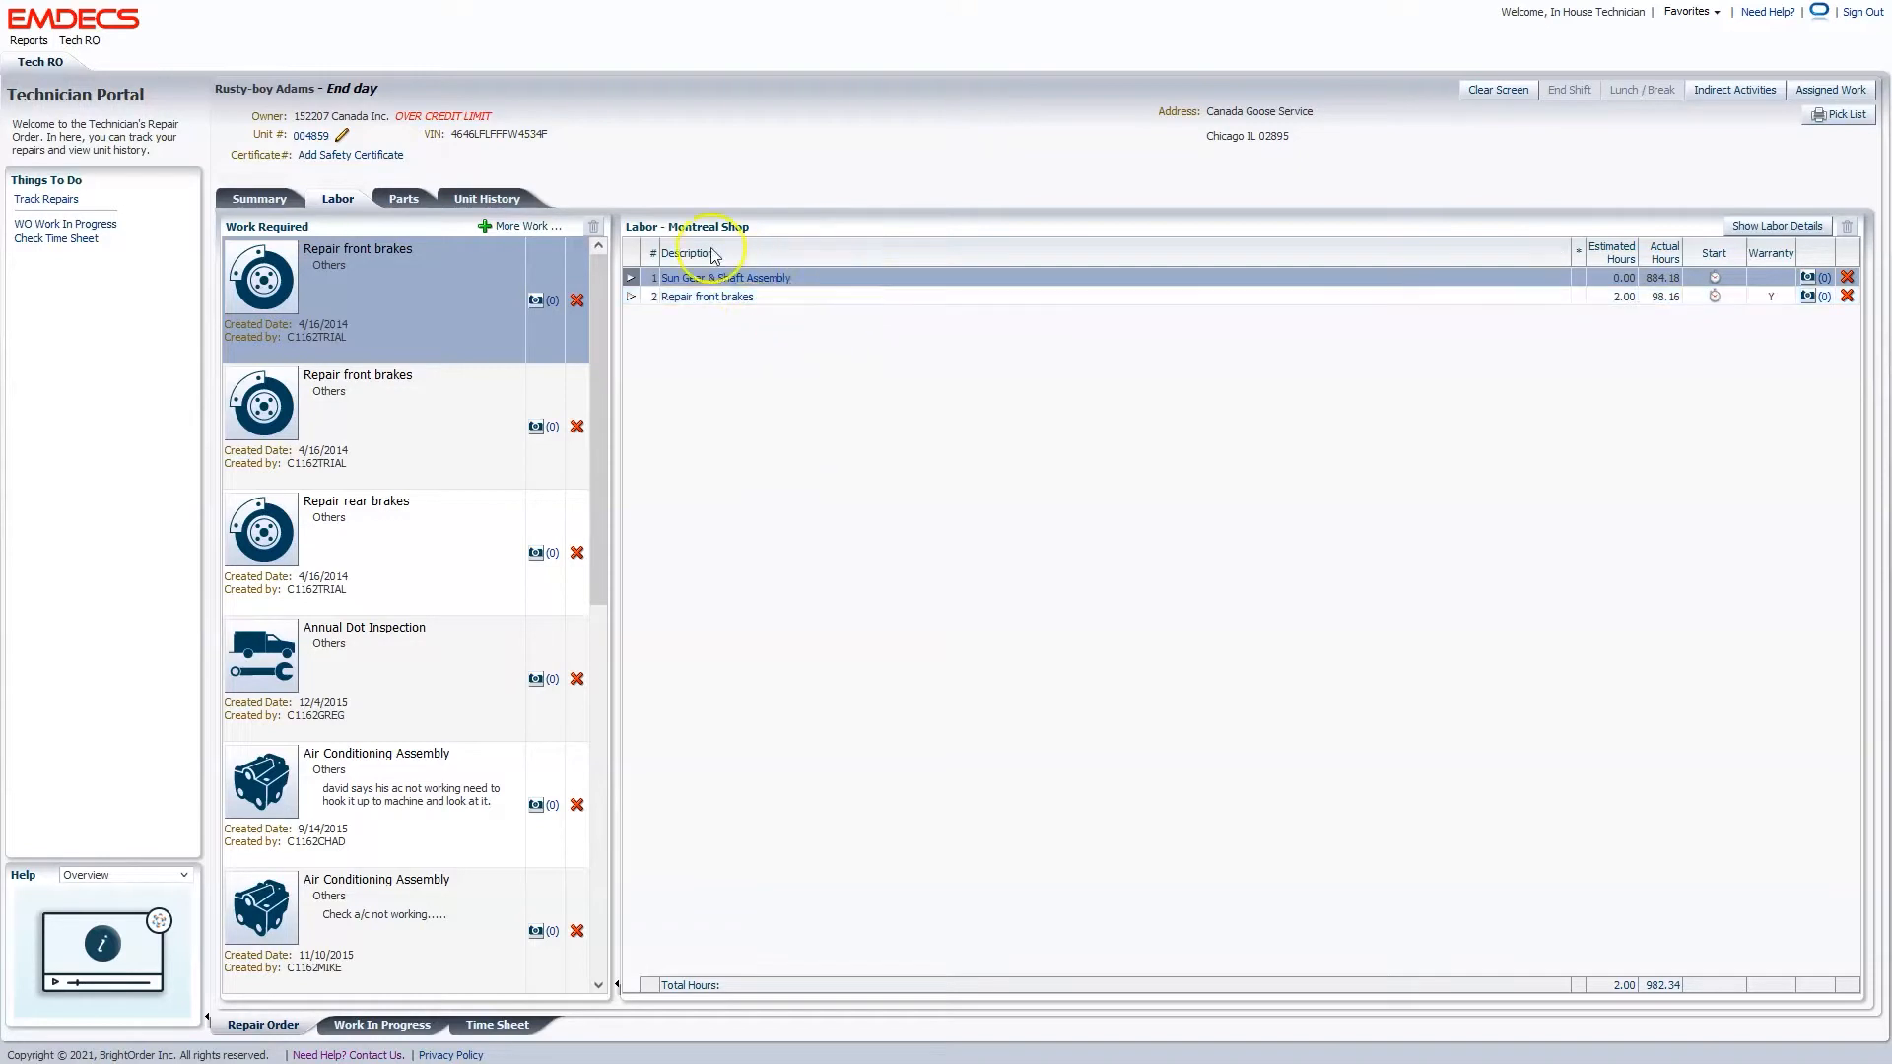
{"action": "left_click", "coordinate": [1713, 296]}
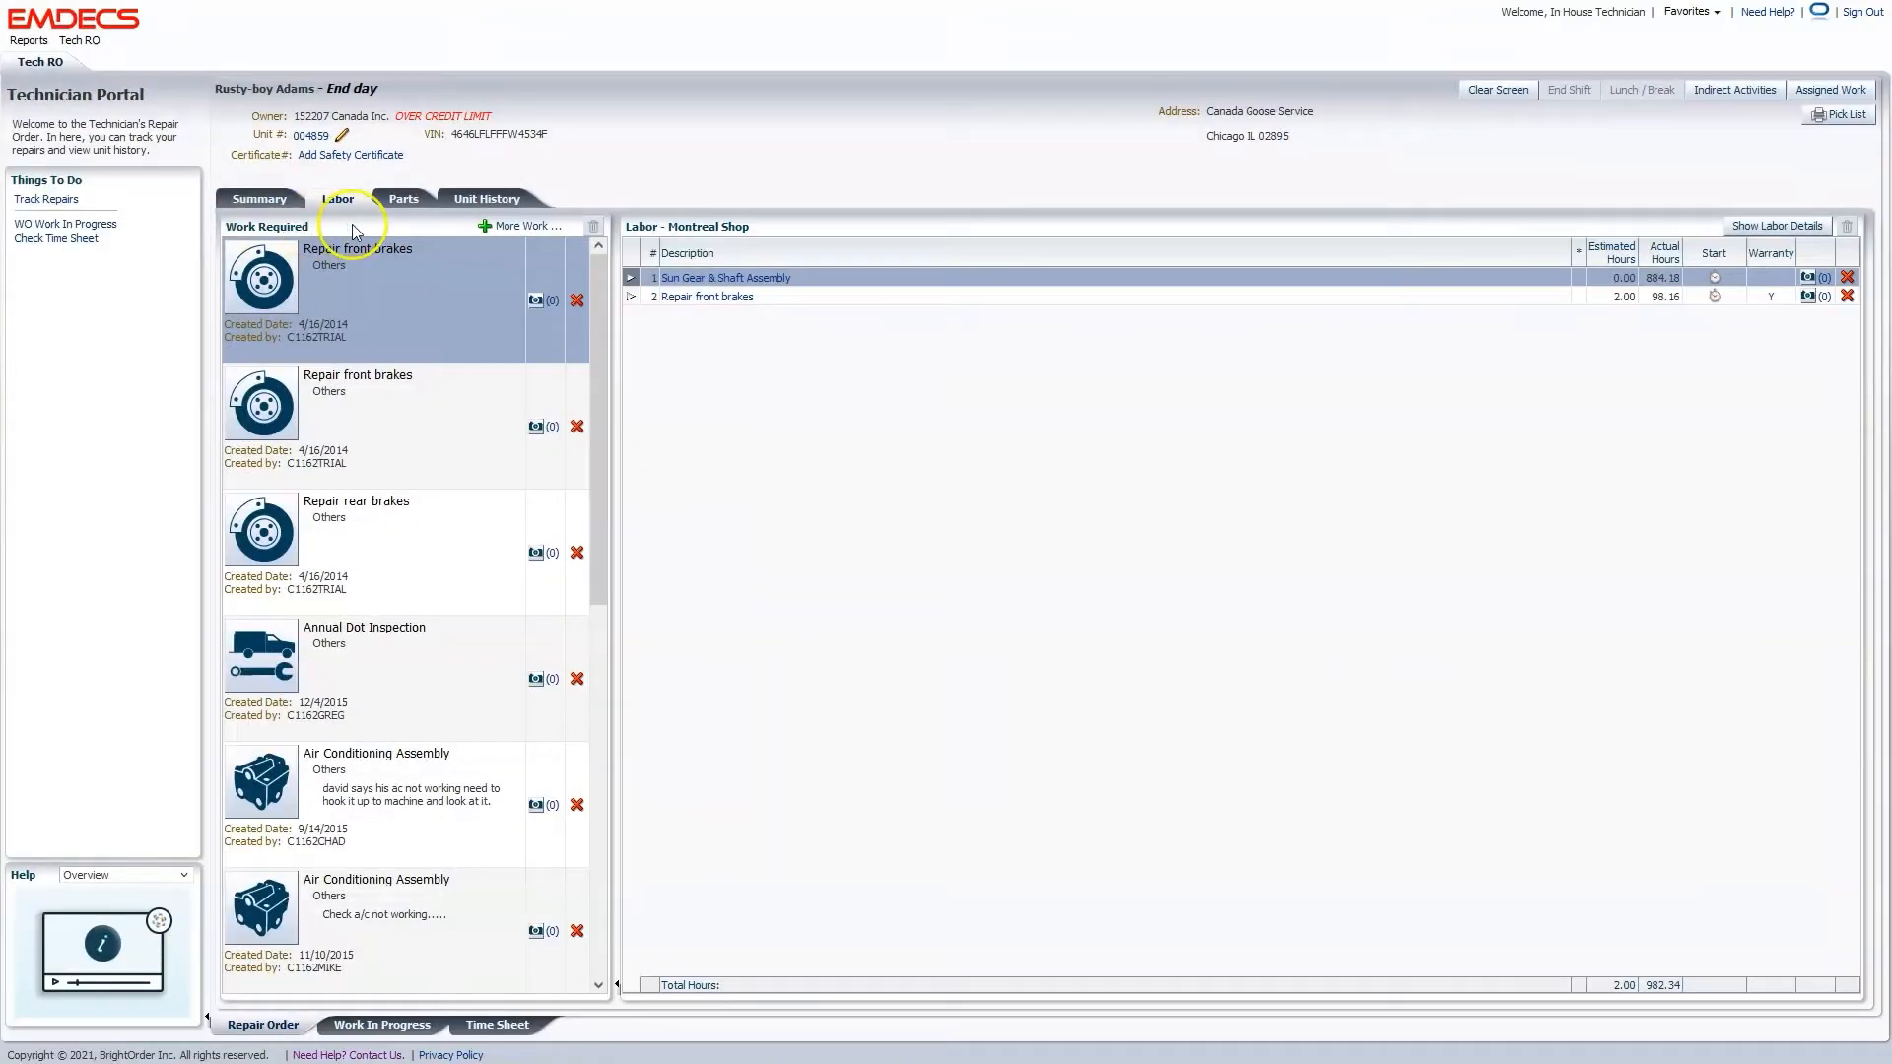
{"action": "left_click", "coordinate": [520, 224]}
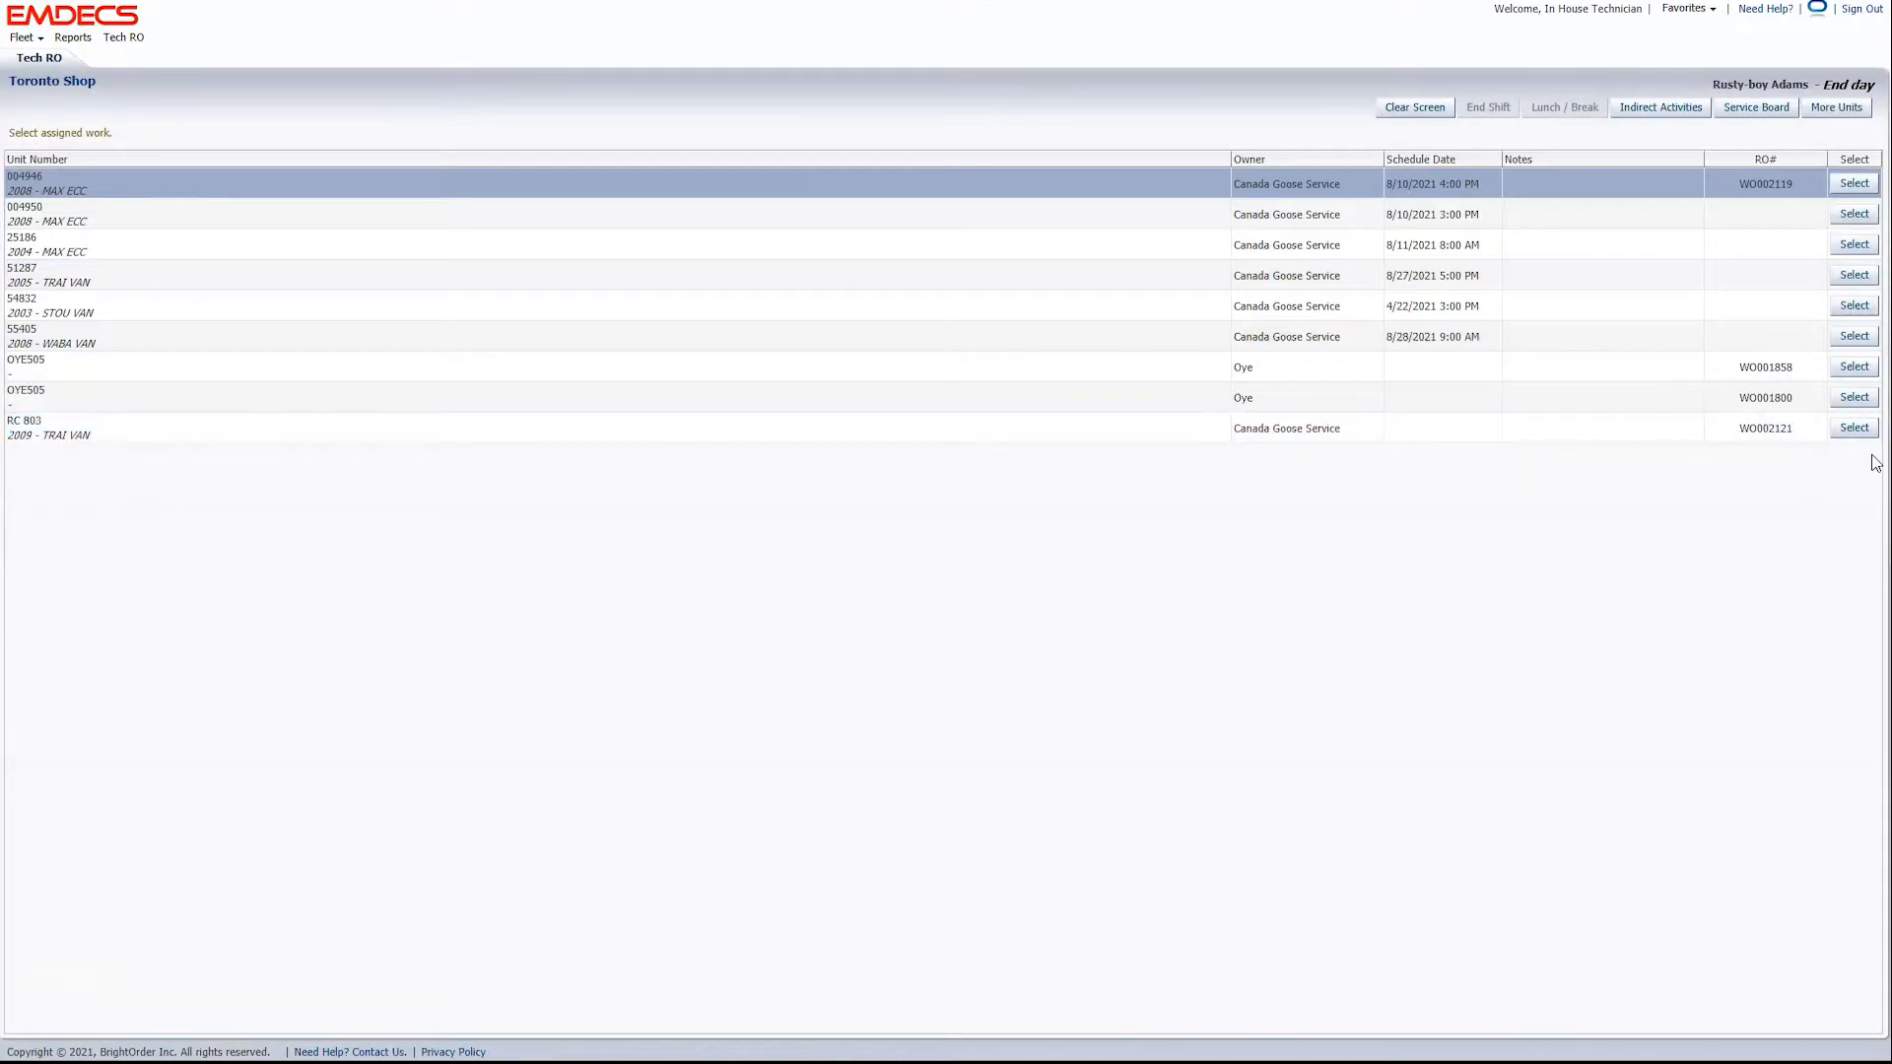
Open unit RC 803's repair order and start the clock on the Axle - Non-Driven, Front job.
{"action": "left_click", "coordinate": [1853, 428]}
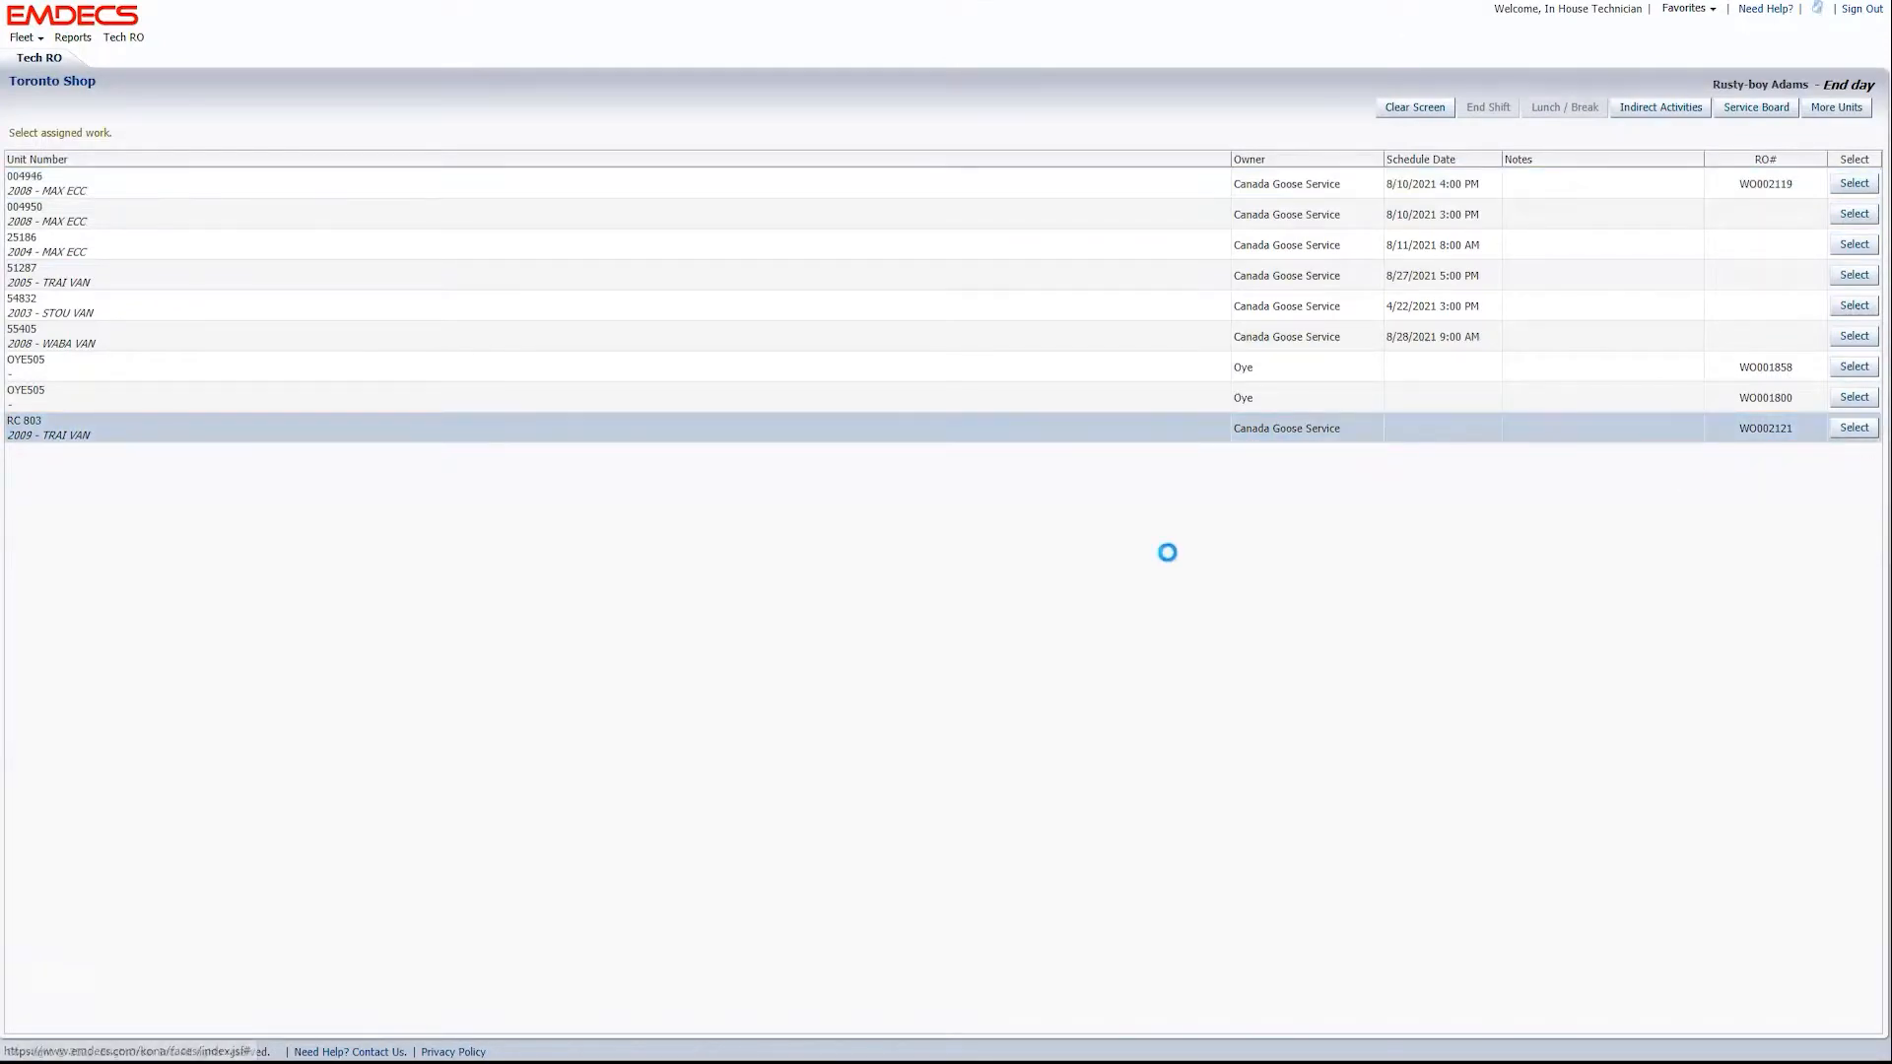
{"action": "left_click", "coordinate": [1852, 428]}
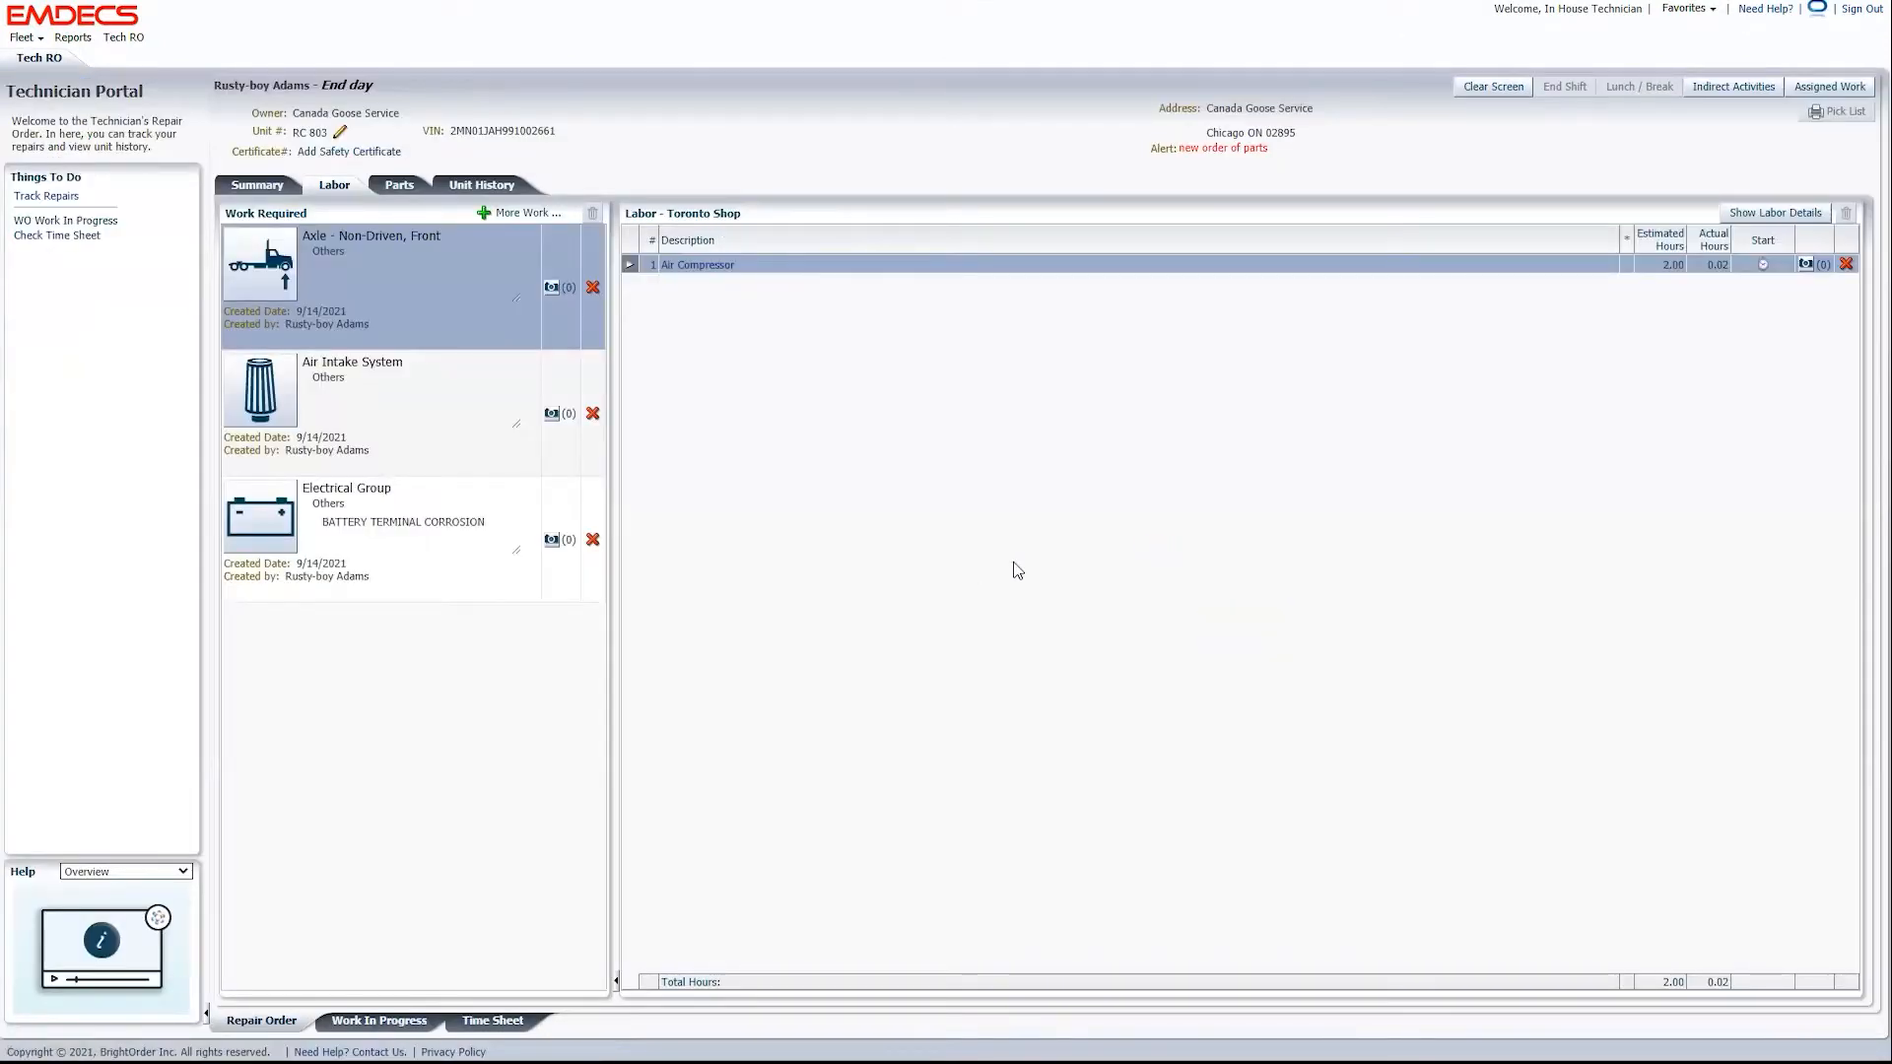
{"action": "left_click", "coordinate": [260, 262]}
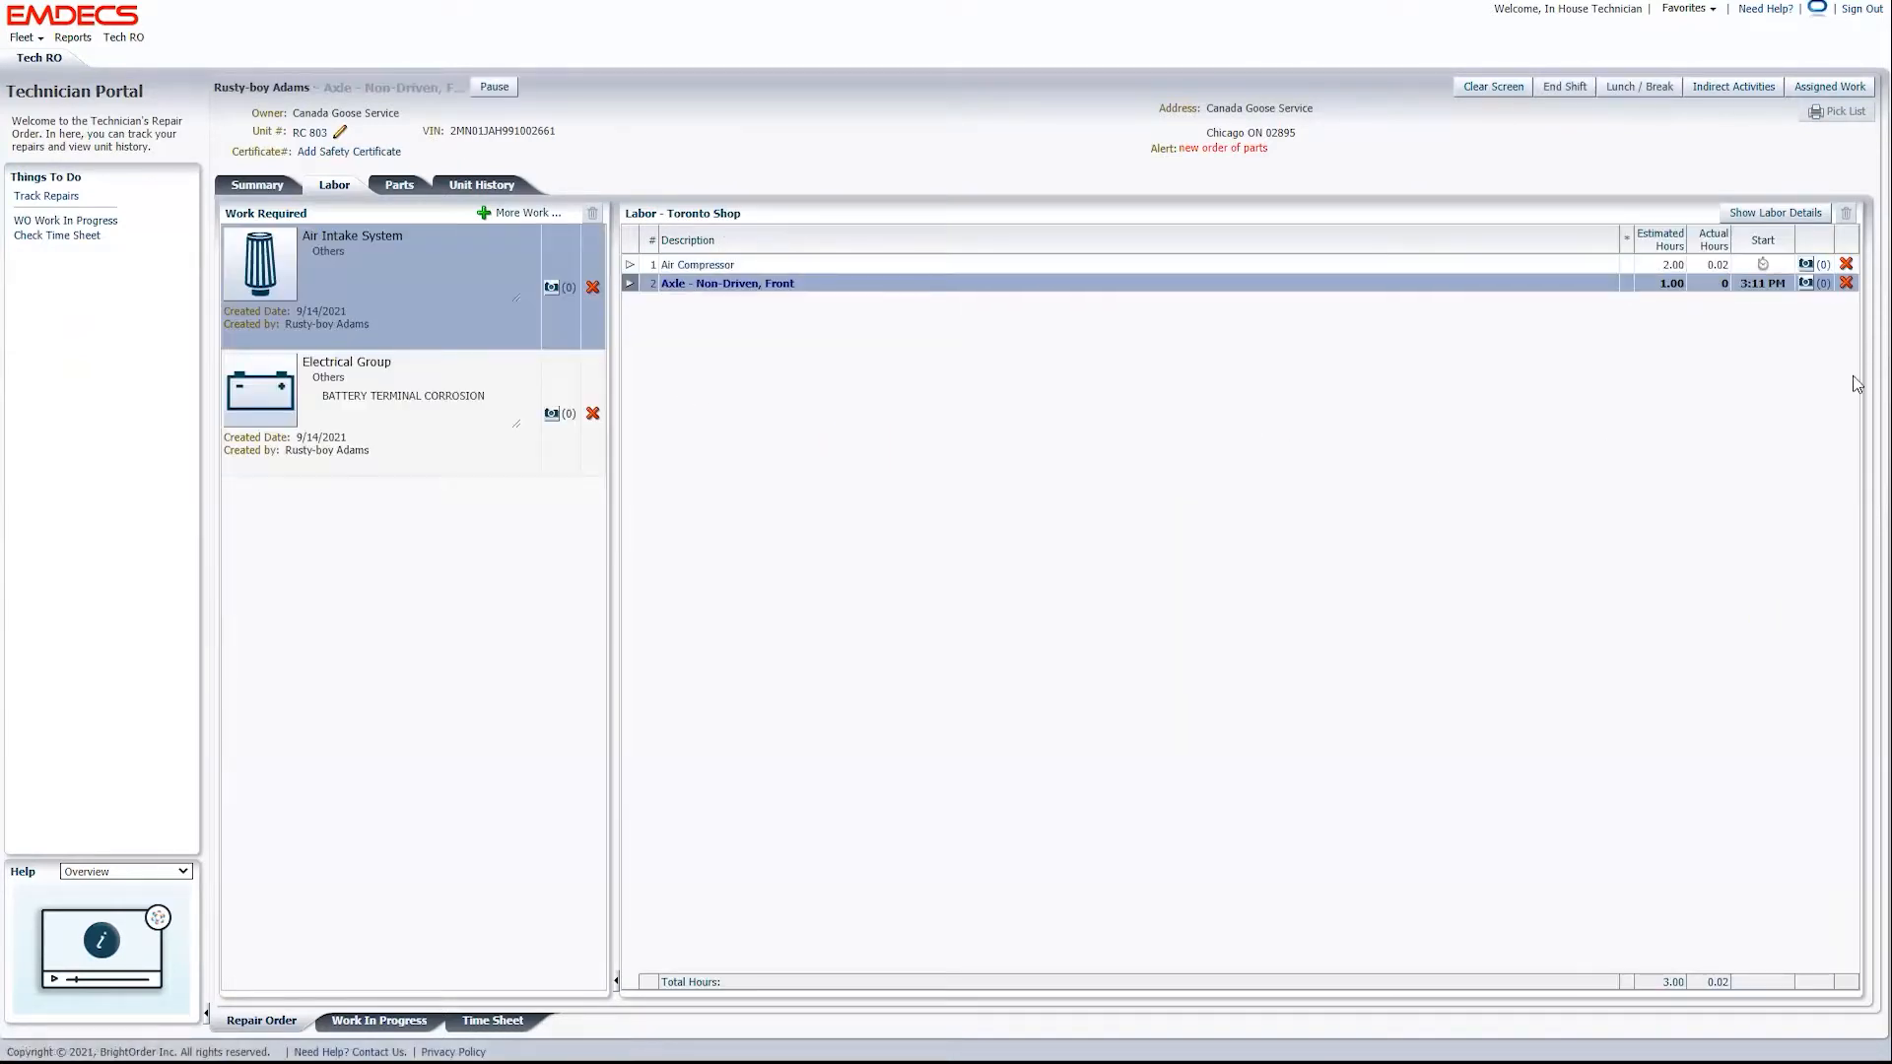
{"action": "mouse_move", "coordinate": [1497, 429]}
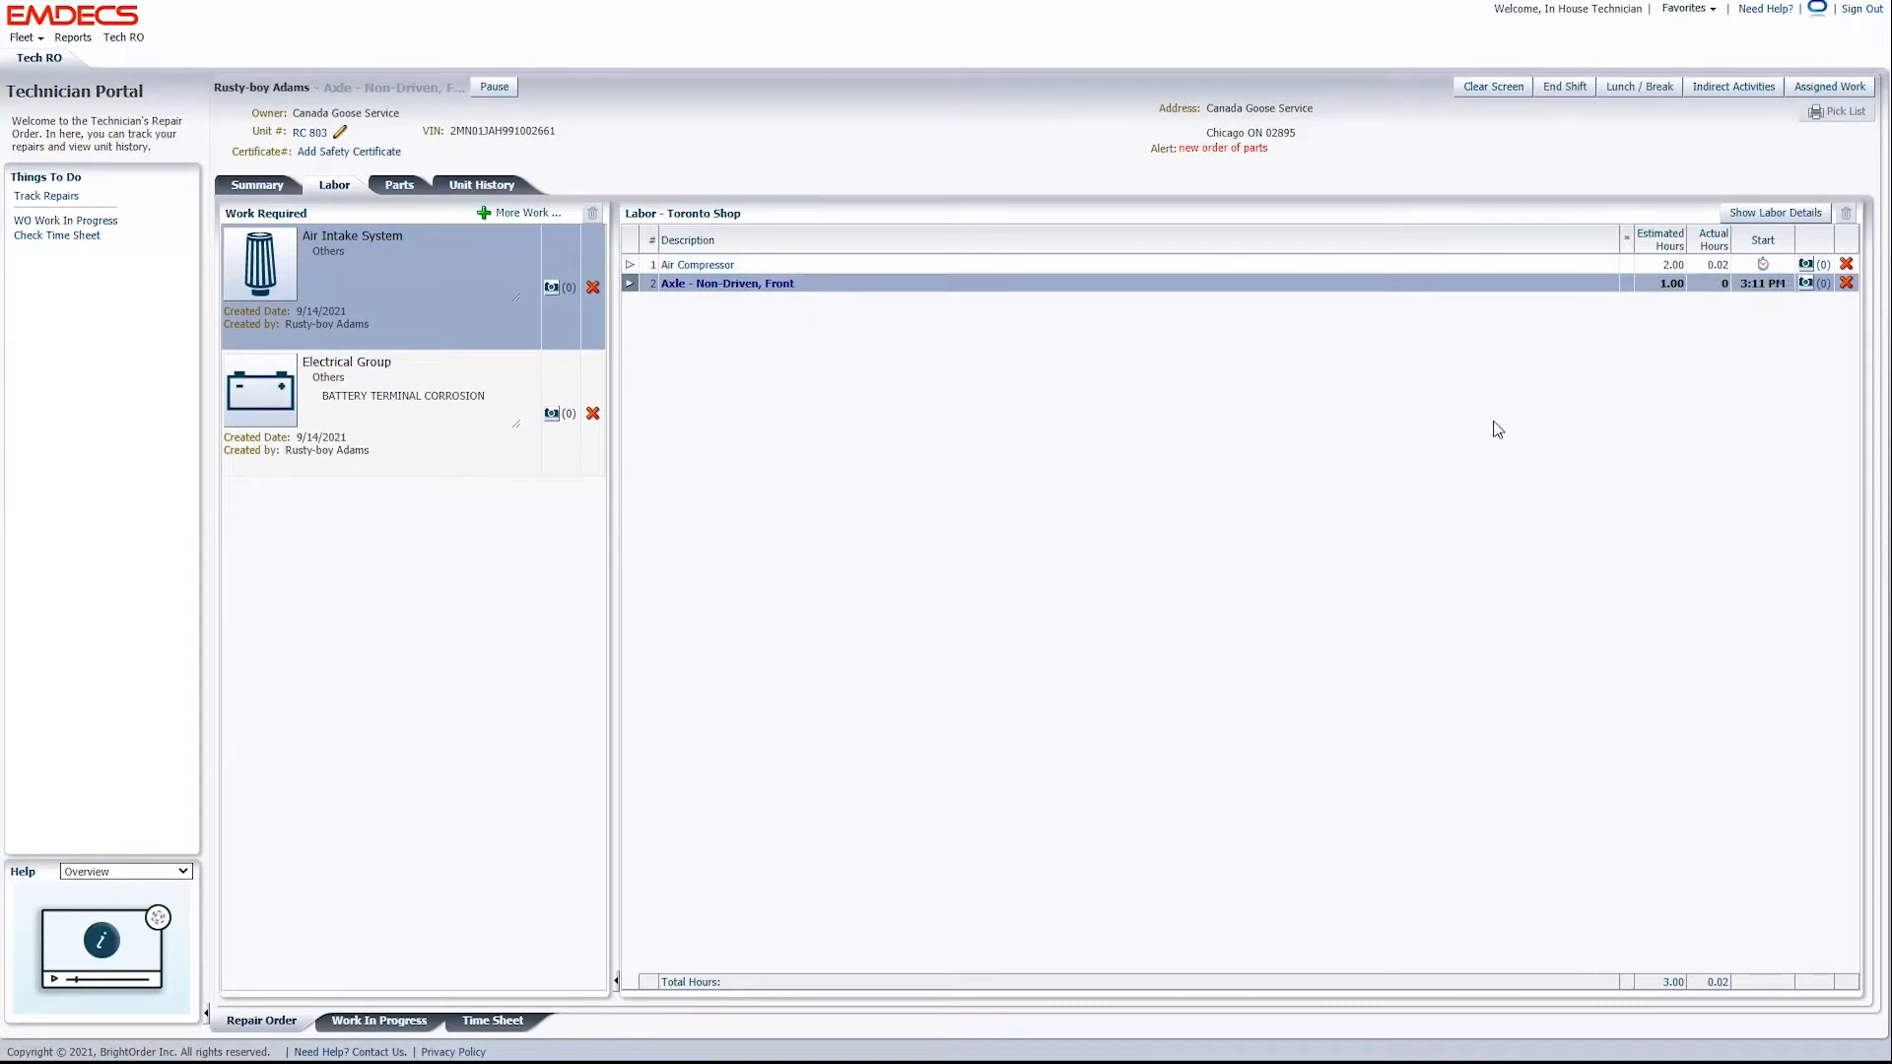
{"action": "mouse_move", "coordinate": [798, 534]}
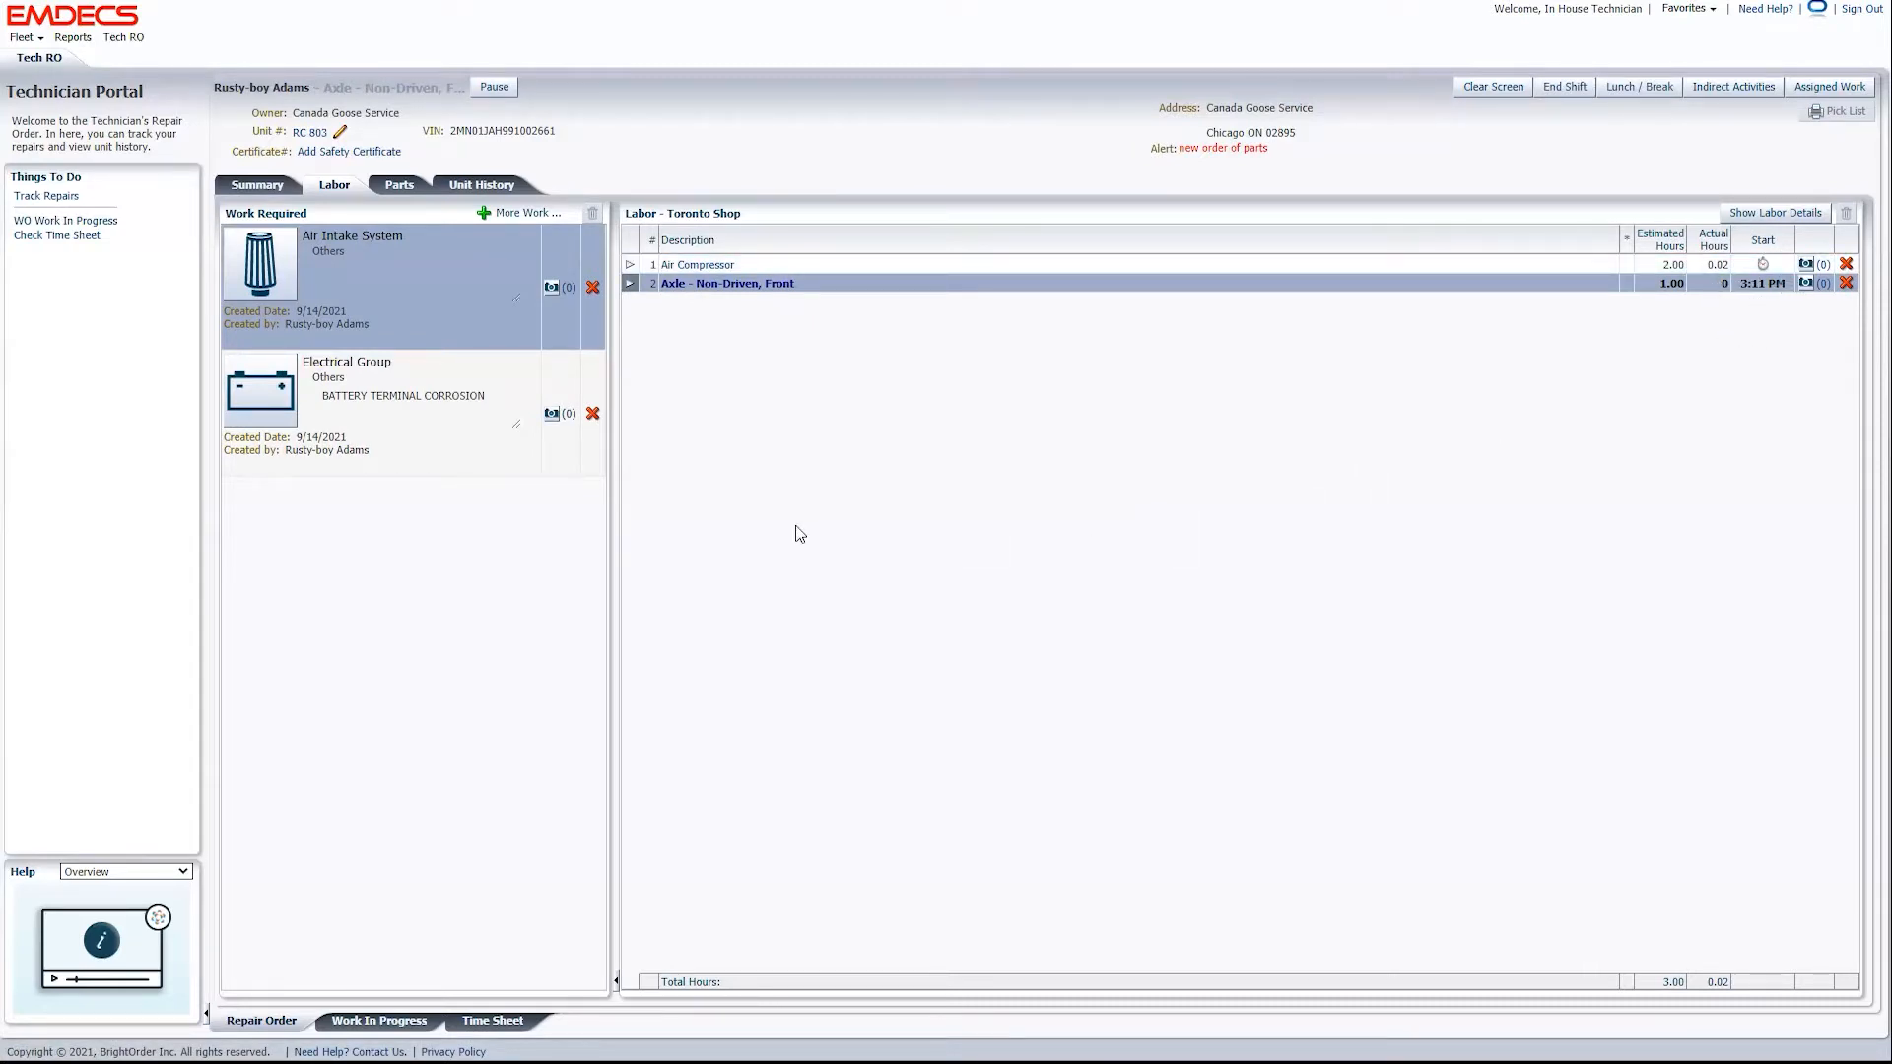